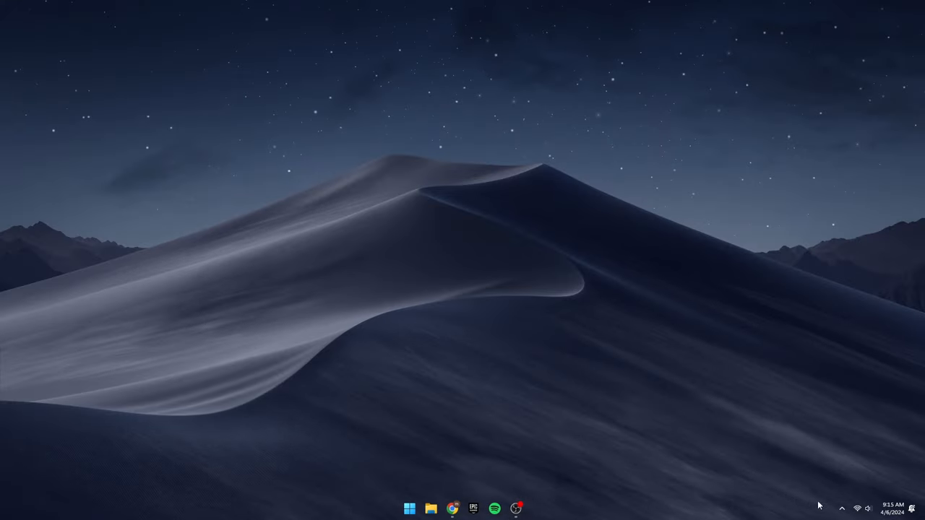
Quit Discord from its hidden system tray icon so it stops running in the background.
click(842, 509)
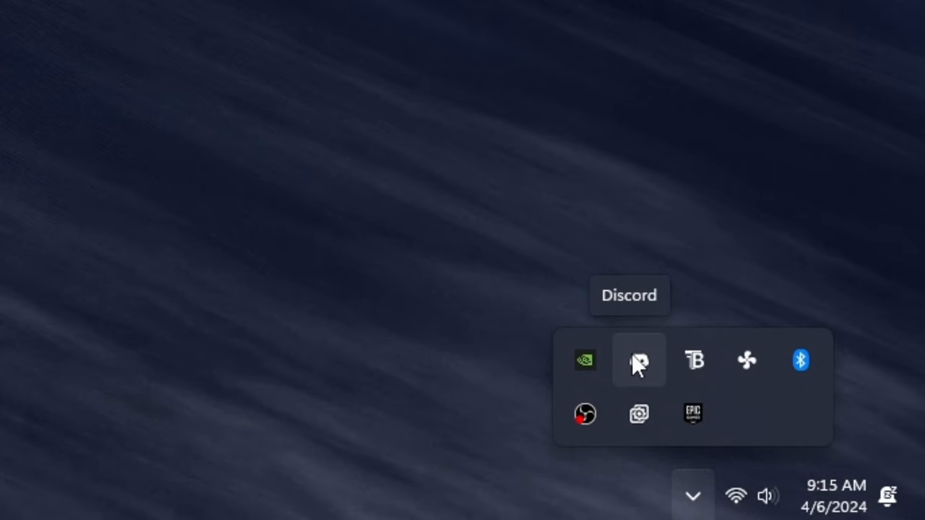
right_click(638, 360)
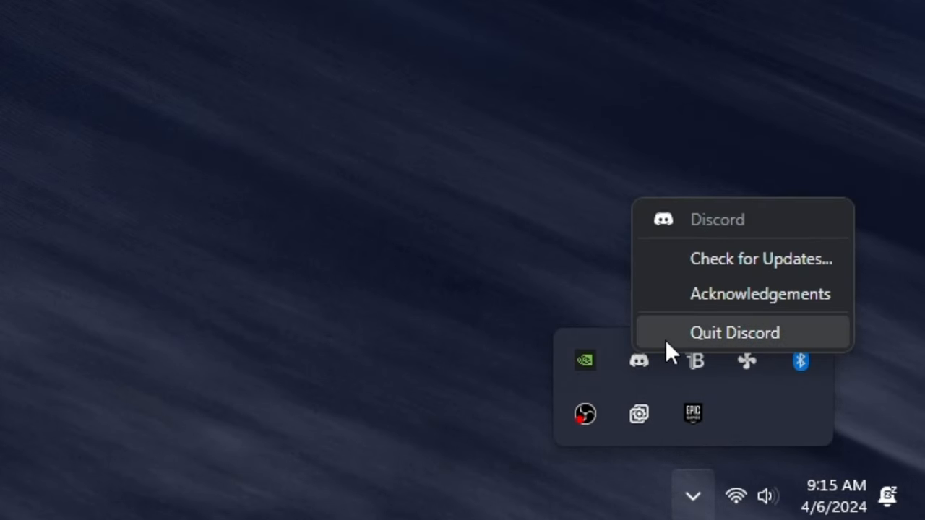
click(734, 333)
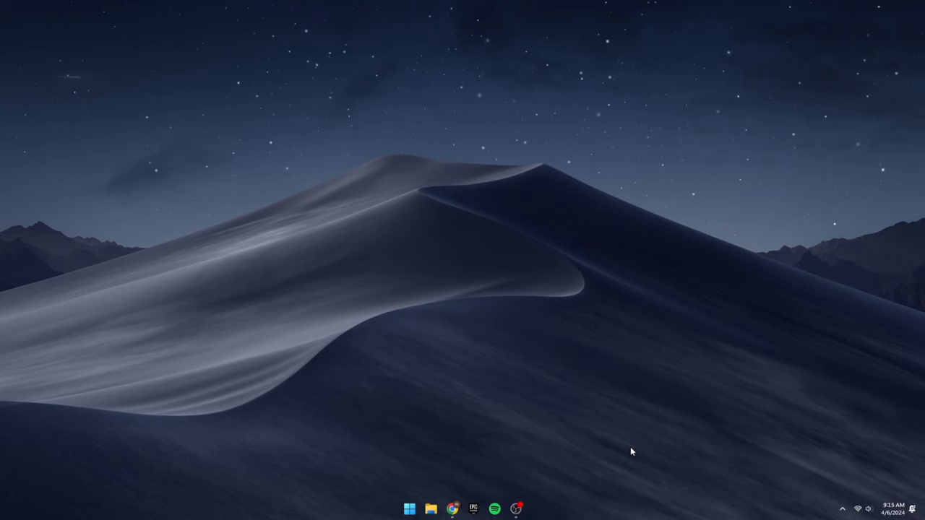
Open the %localappdata% folder in File Explorer through the Run box.
key(Win+r)
text(%localappdata%)
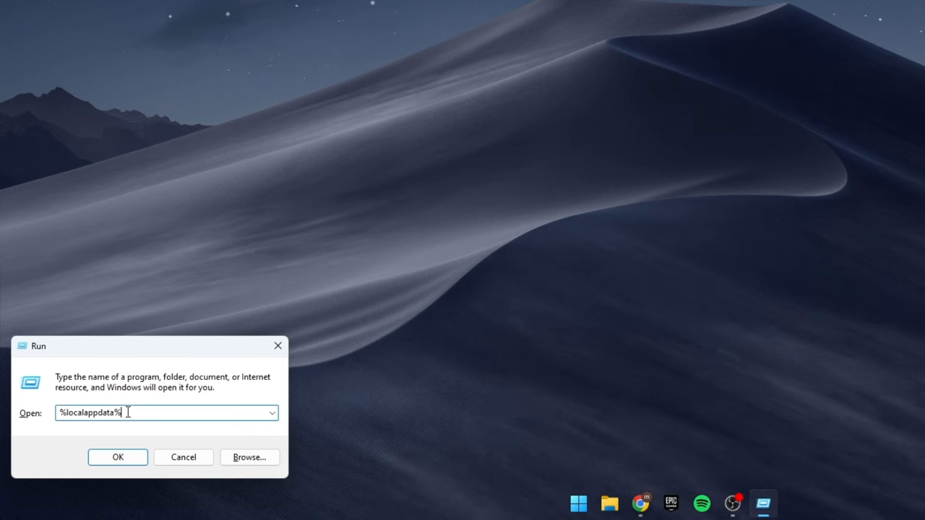
click(117, 457)
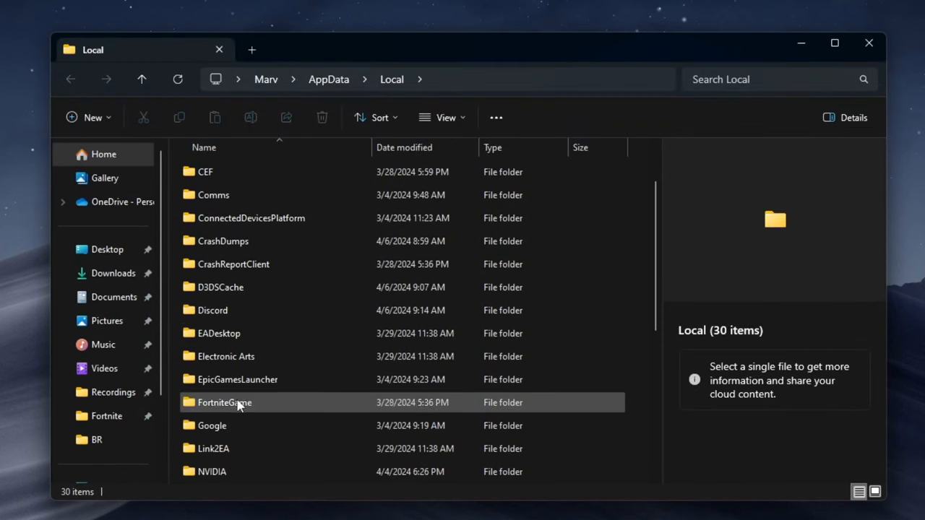
Navigate from FortniteGame into the WindowsClient config folder.
click(225, 403)
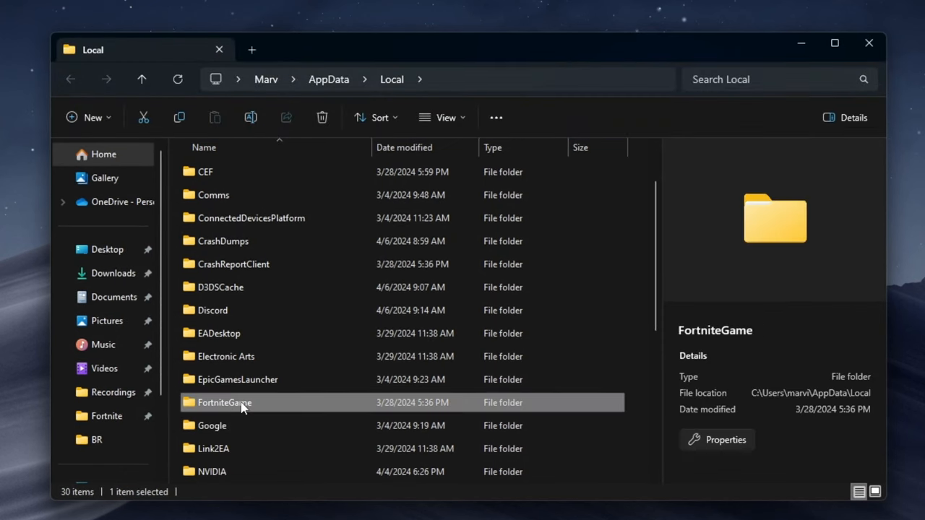
double_click(224, 403)
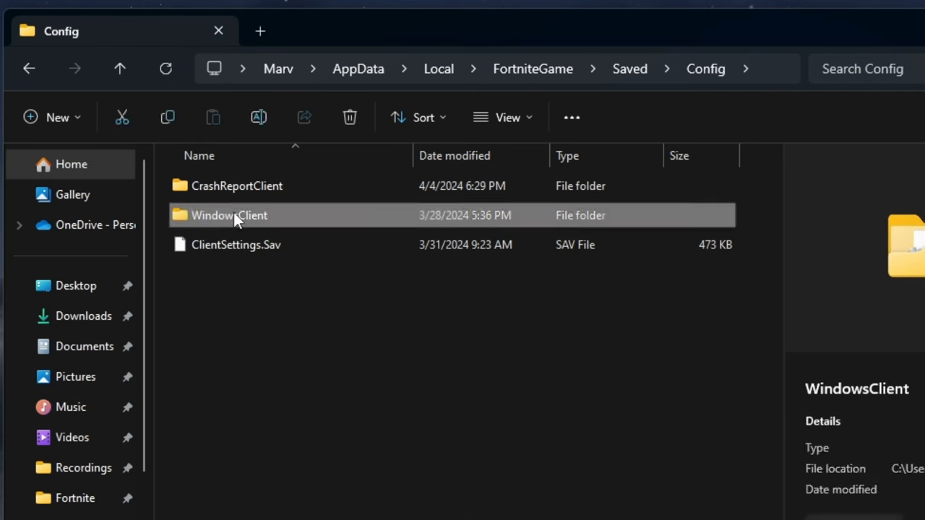
double_click(229, 216)
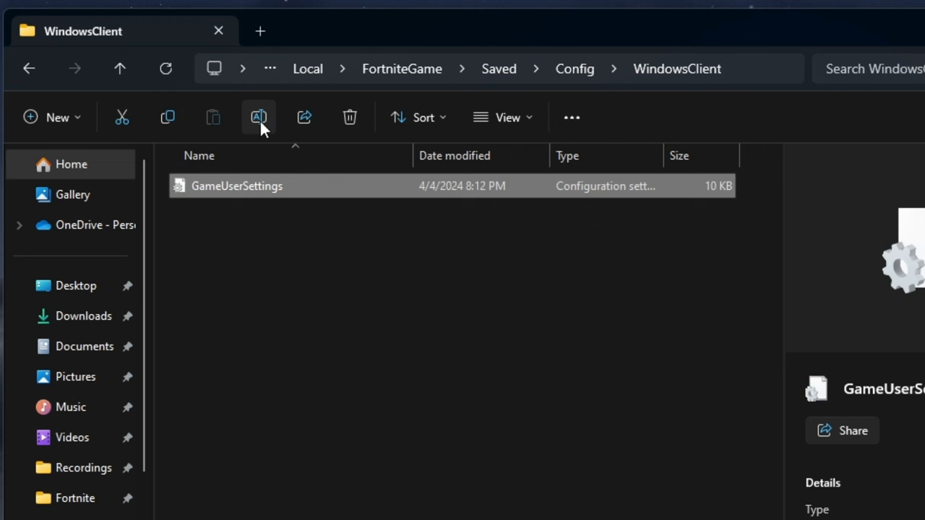
Edit the GameUserSettings file name, removing the added '1' before confirming.
click(258, 117)
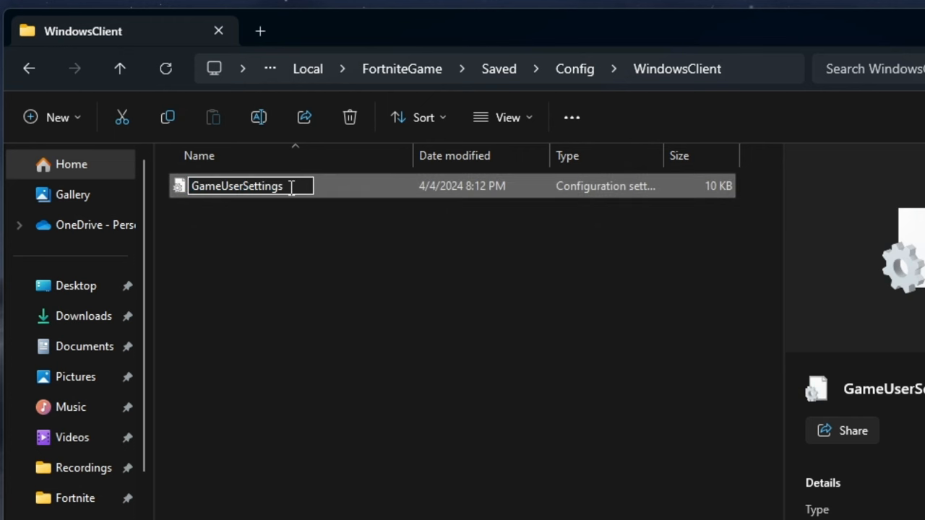
text(1)
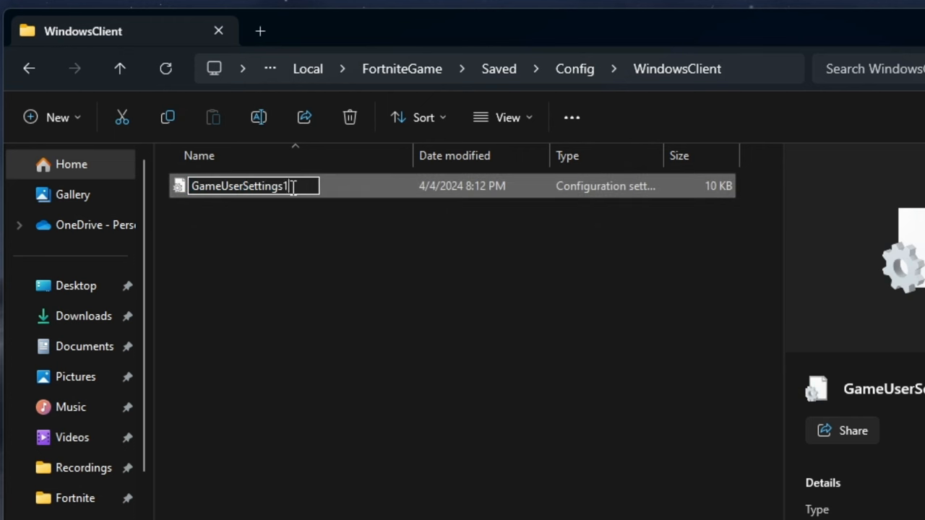
mouse_move(287, 278)
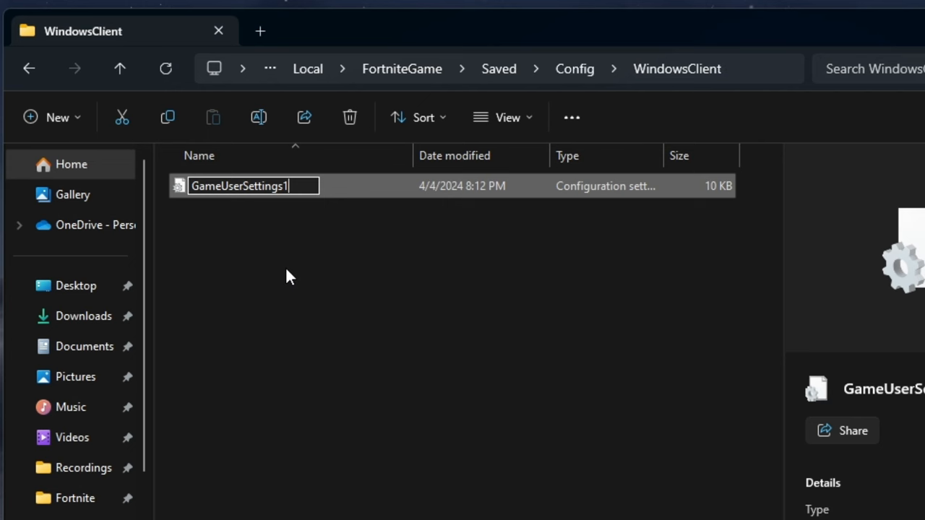
key(backspace)
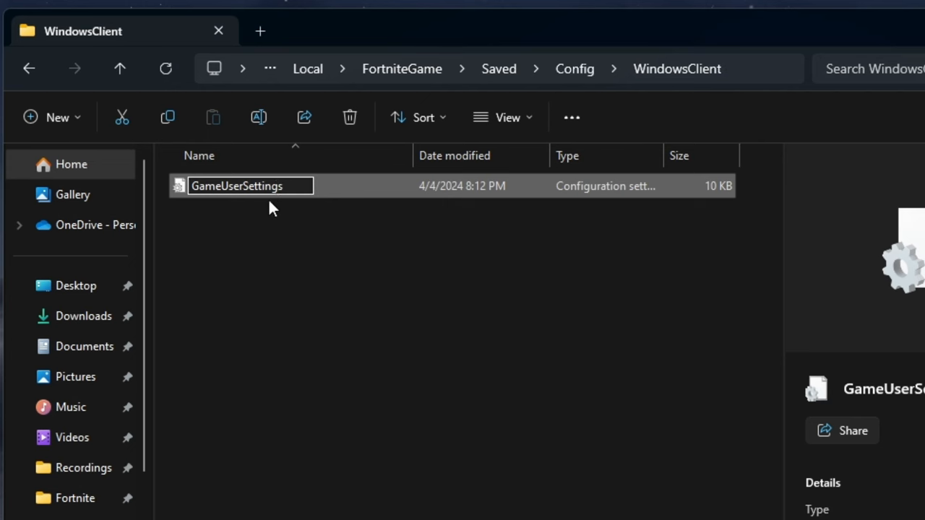
click(325, 279)
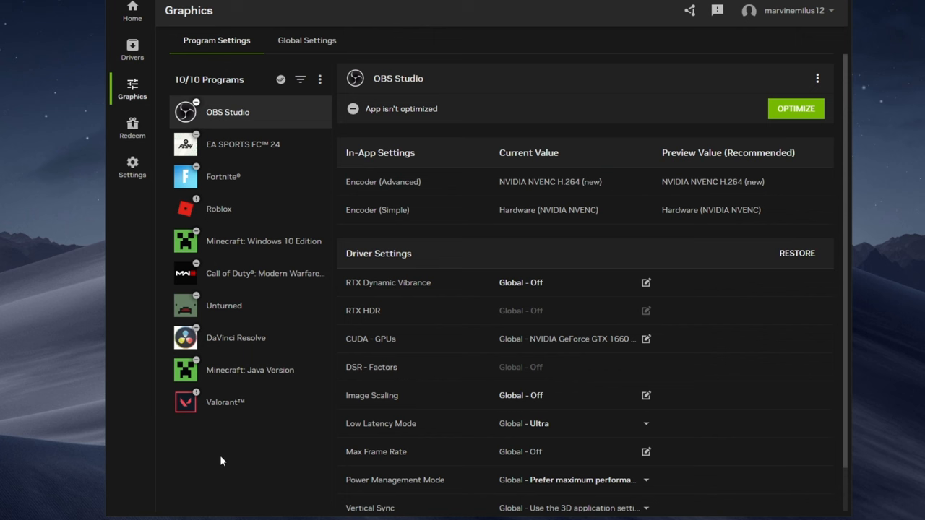
mouse_move(240, 432)
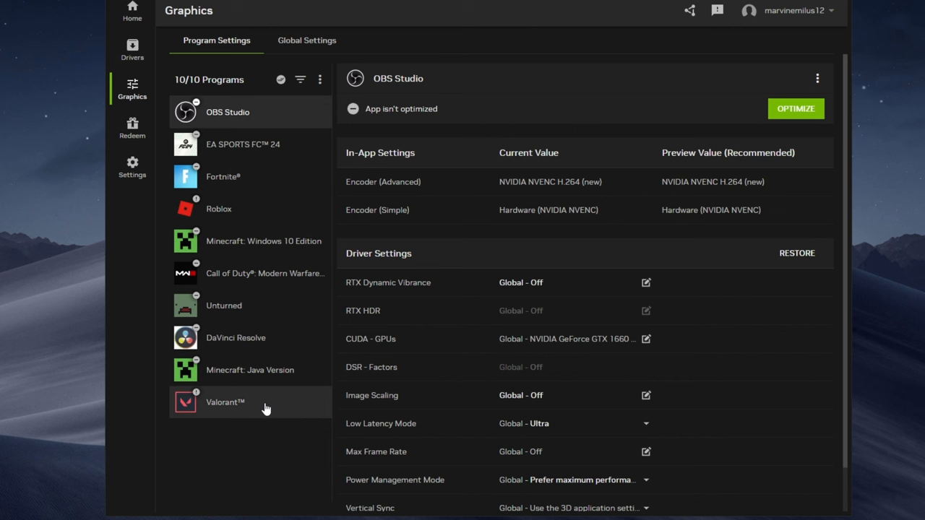
mouse_move(253, 182)
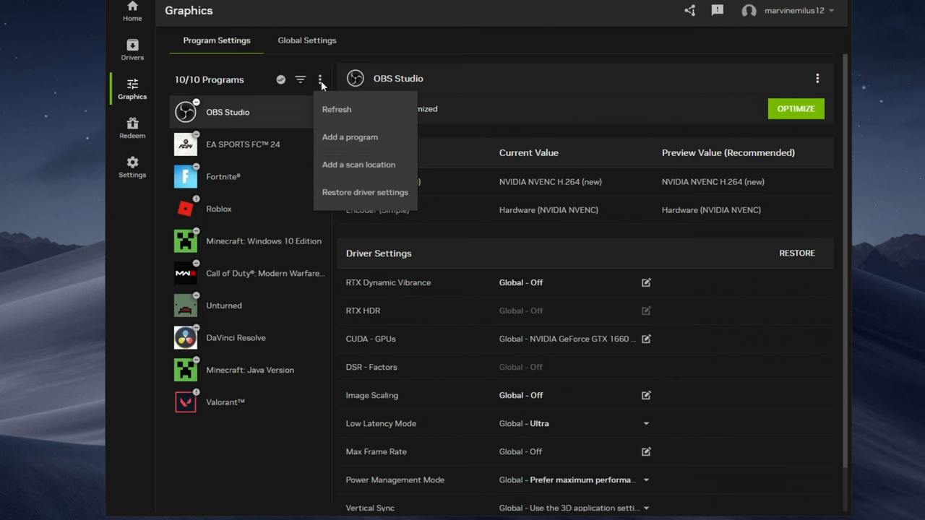
Refresh NVIDIA's detected programs and reveal Fortnite's performance-versus-quality optimization slider.
click(321, 78)
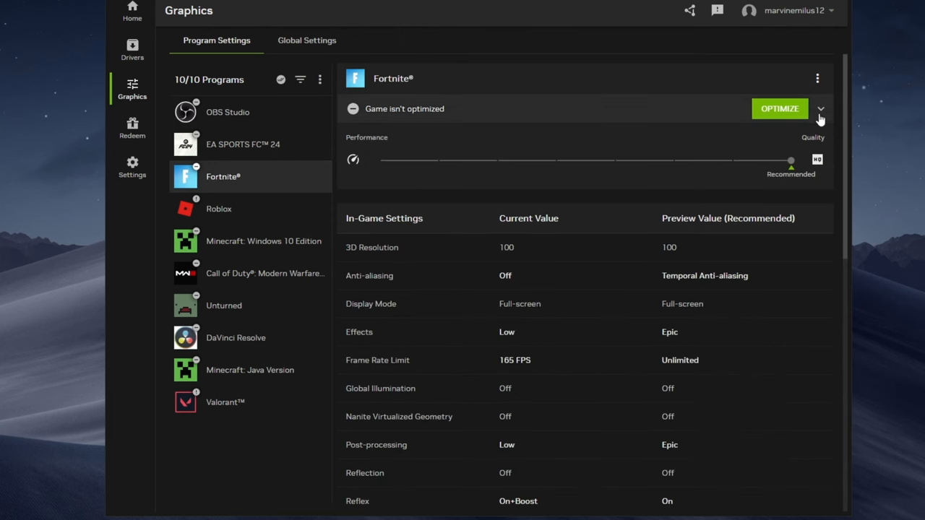
click(820, 108)
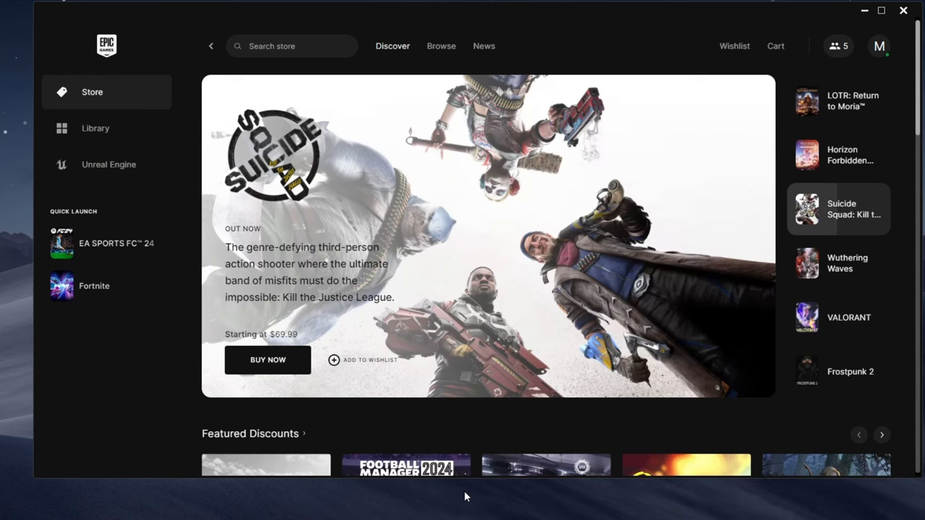
mouse_move(96, 127)
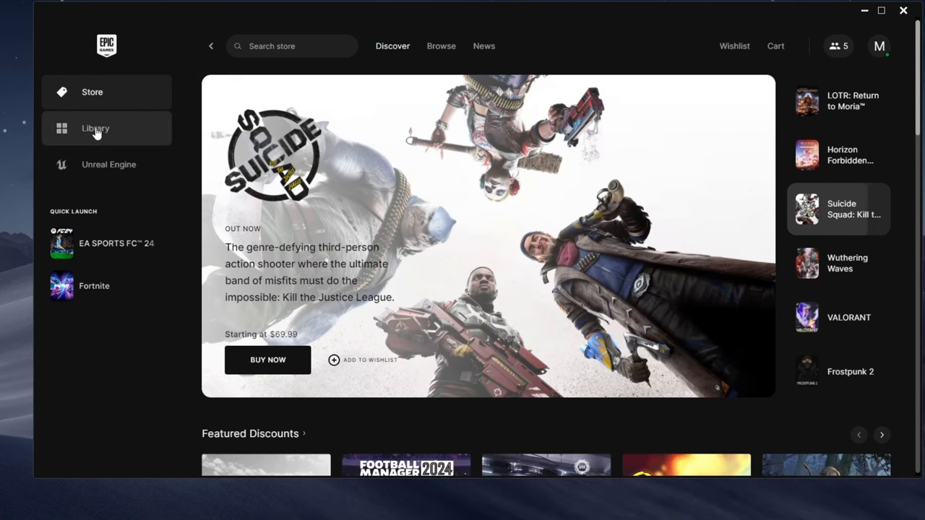
In the Library, use Fortnite's Manage options to start verifying its game files.
click(95, 128)
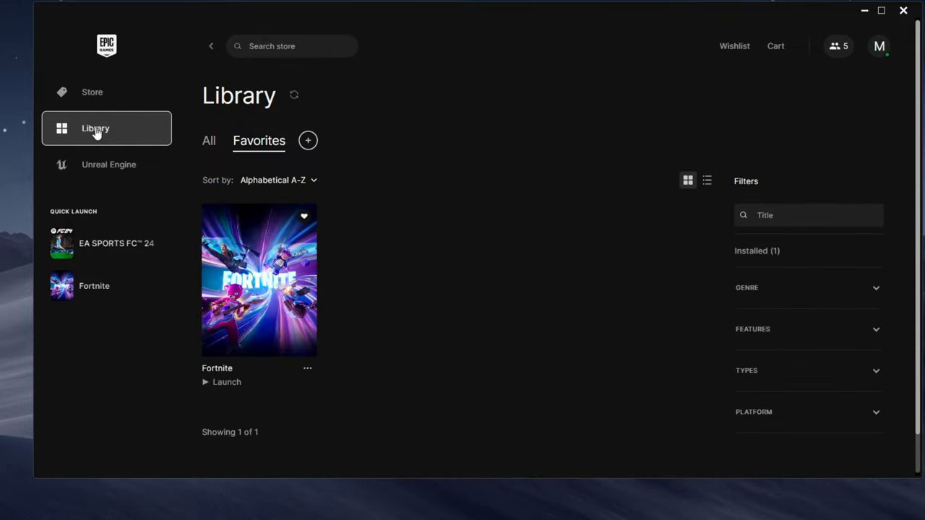
click(307, 369)
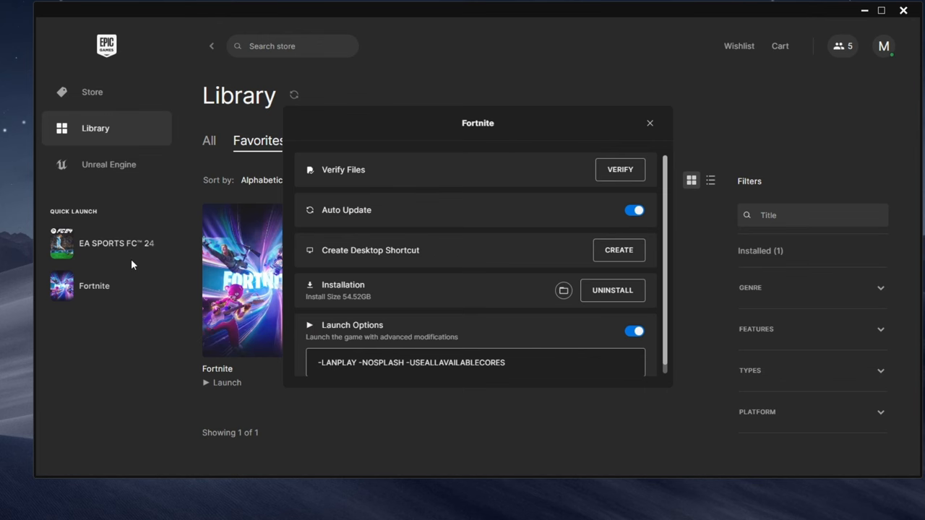
click(649, 123)
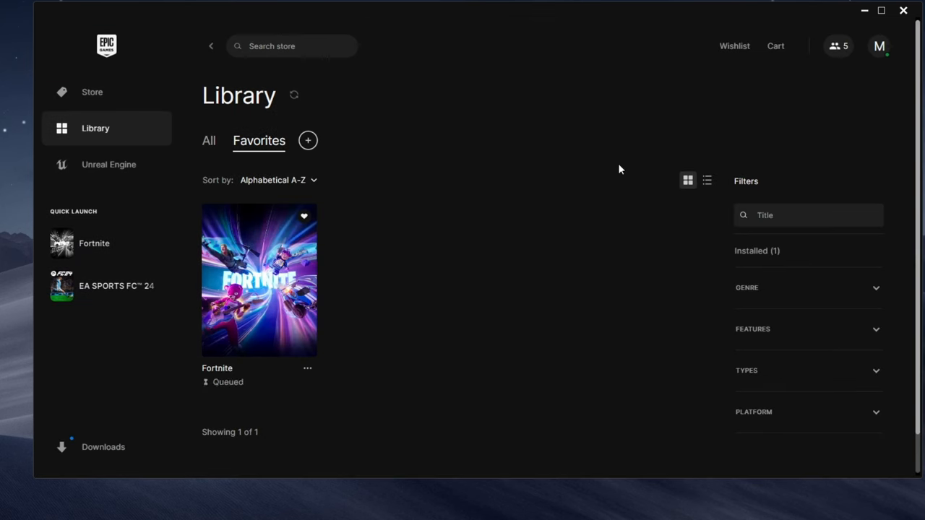